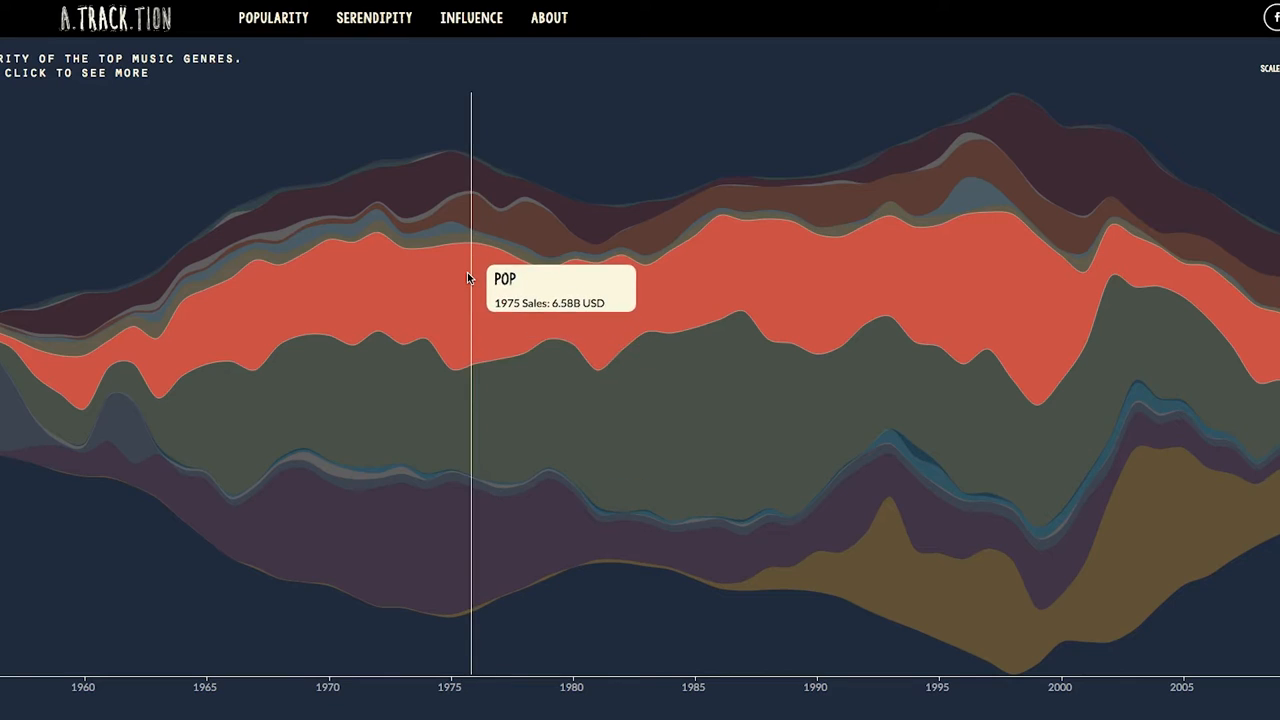
{"action": "mouse_move", "coordinate": [496, 218]}
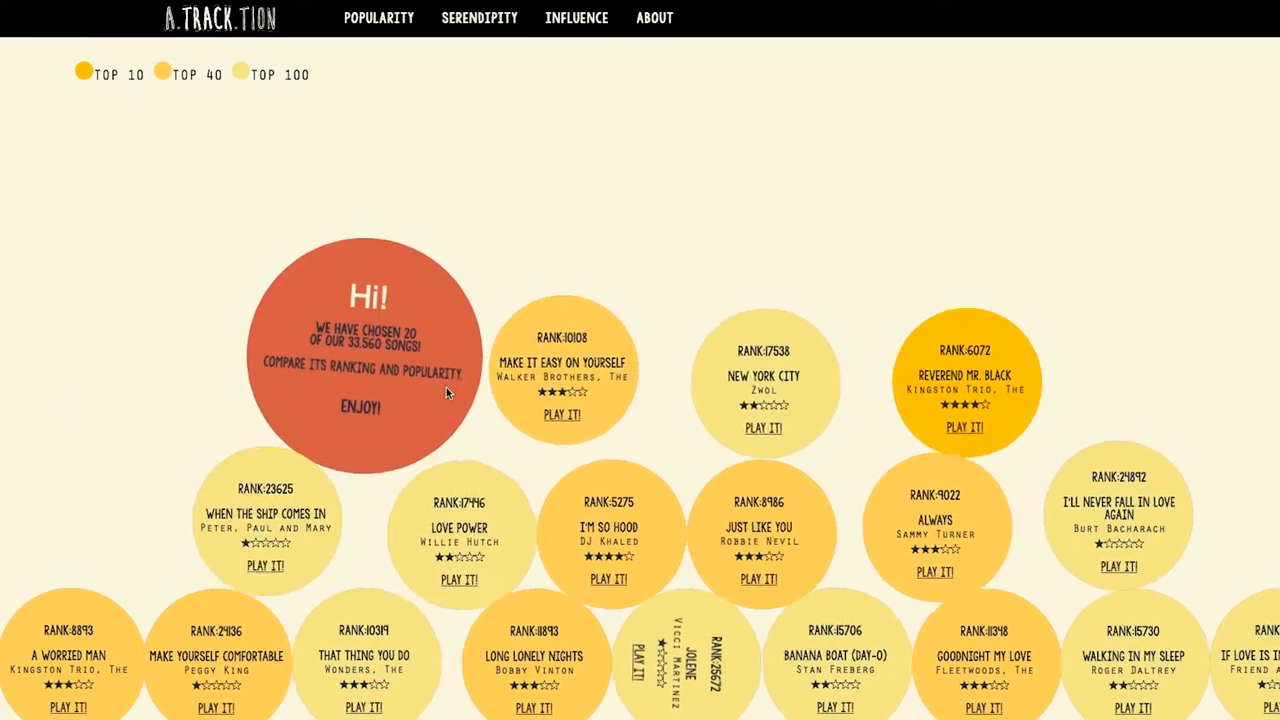
- Switch from the Serendipity view to the Influence genre network linking Electronic, Hip Hop, Pop, Blues, Jazz and Rock
{"action": "left_click", "coordinate": [576, 16]}
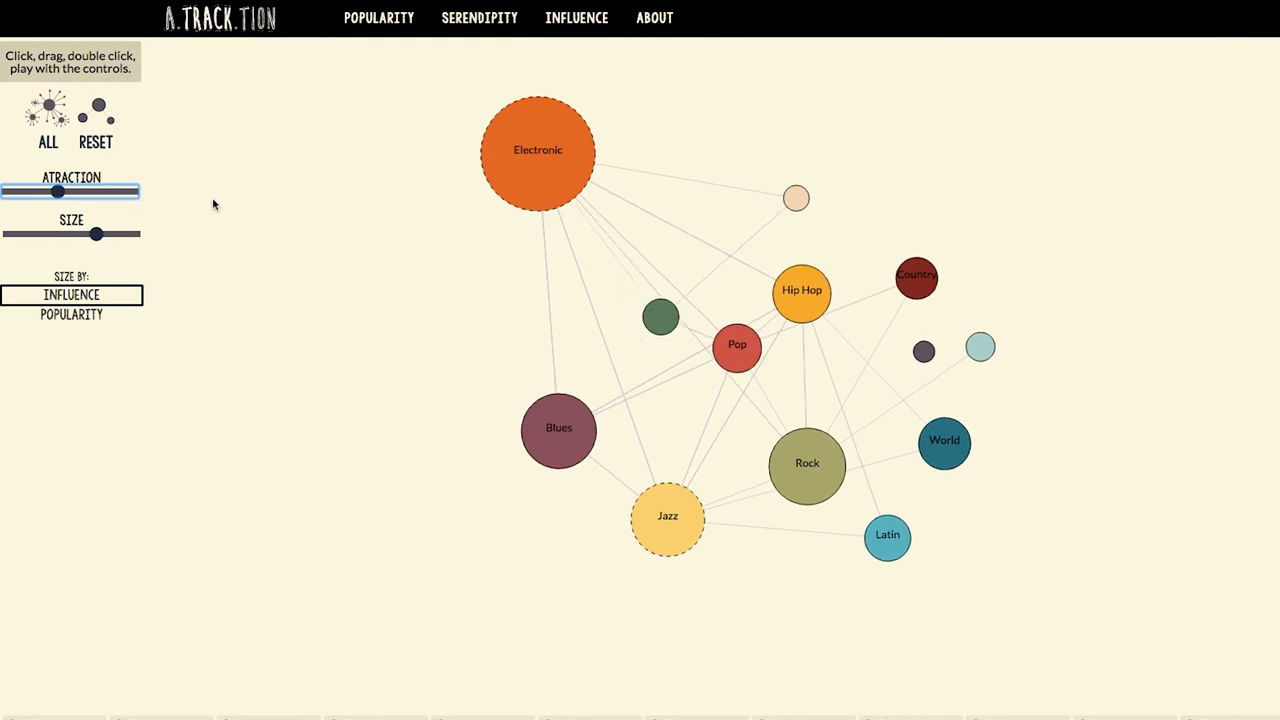